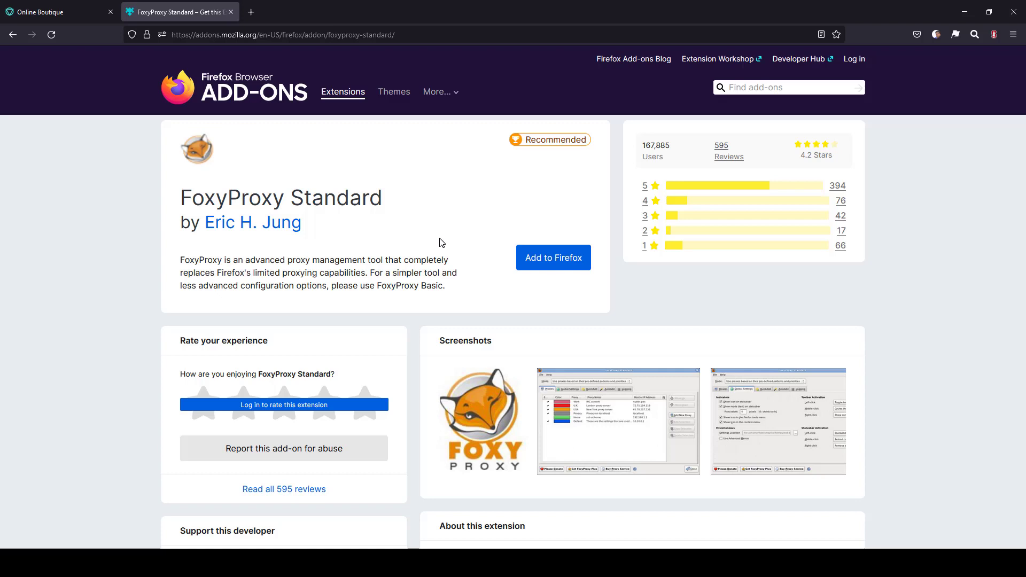
Add FoxyProxy Standard to Firefox and accept its permission request.
{"action": "left_click", "coordinate": [553, 258]}
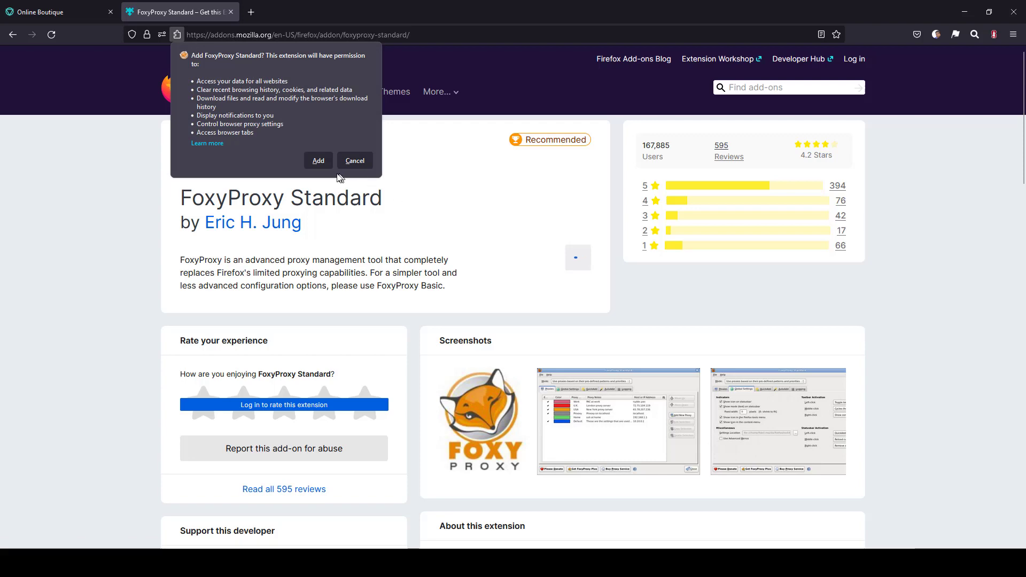
{"action": "left_click", "coordinate": [318, 160]}
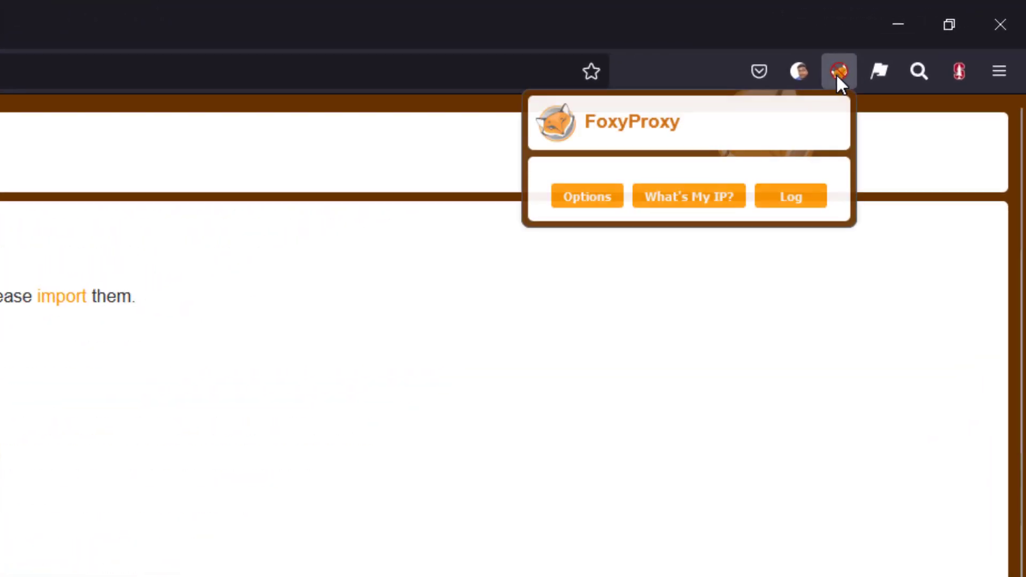
Create a proxy entry titled 'JMeter Proxy' with address 127.0.0.1 and port 8888.
{"action": "left_click", "coordinate": [587, 196]}
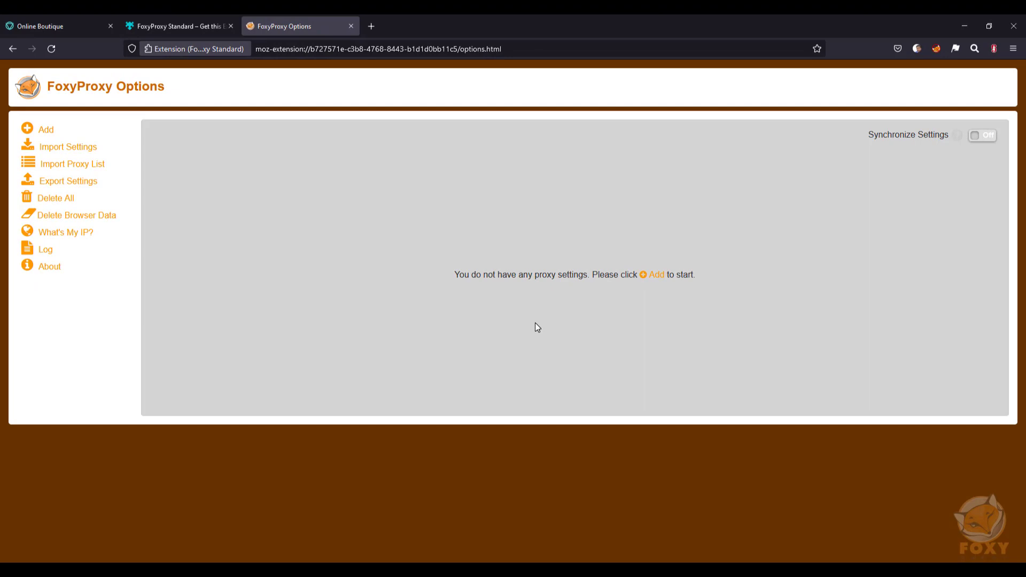
{"action": "left_click", "coordinate": [40, 129]}
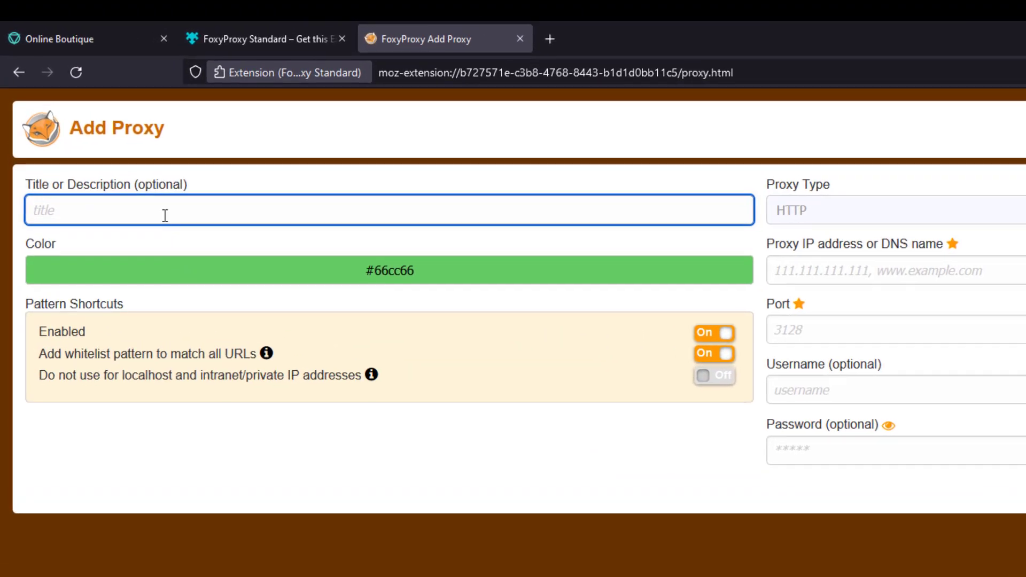
{"action": "type", "text": "Jmet"}
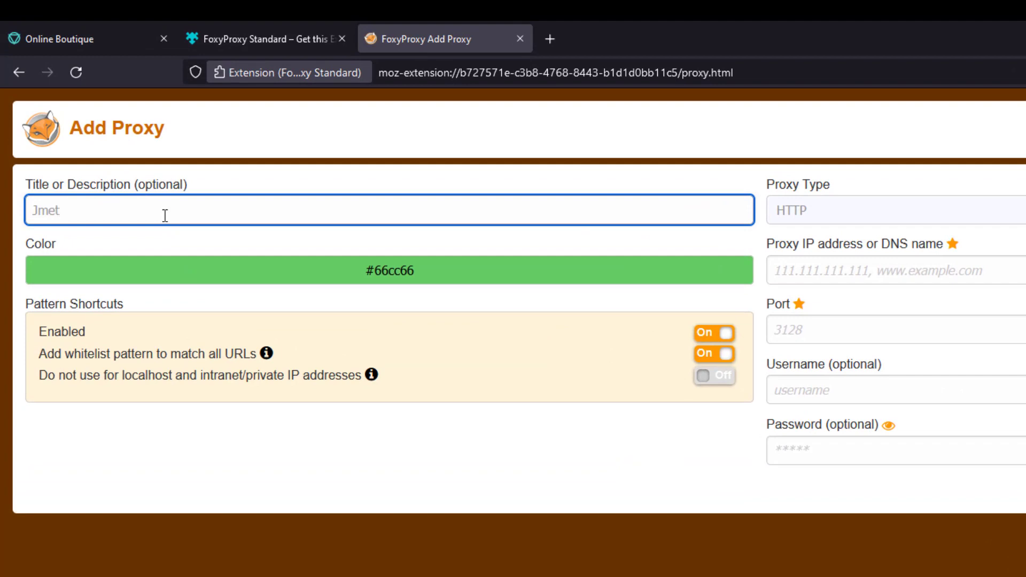
{"action": "type", "text": "JMeter Pro"}
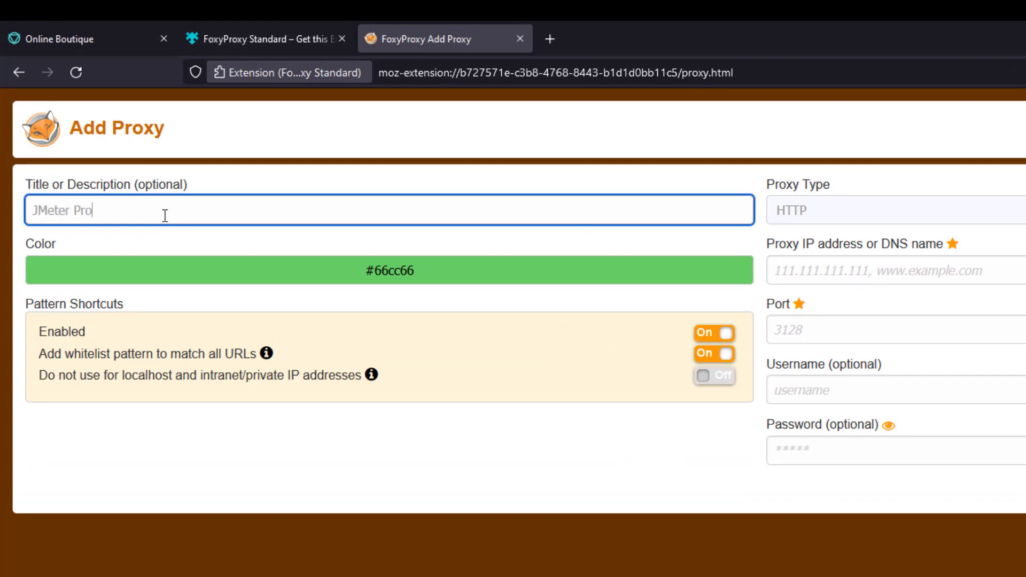
{"action": "type", "text": "xy"}
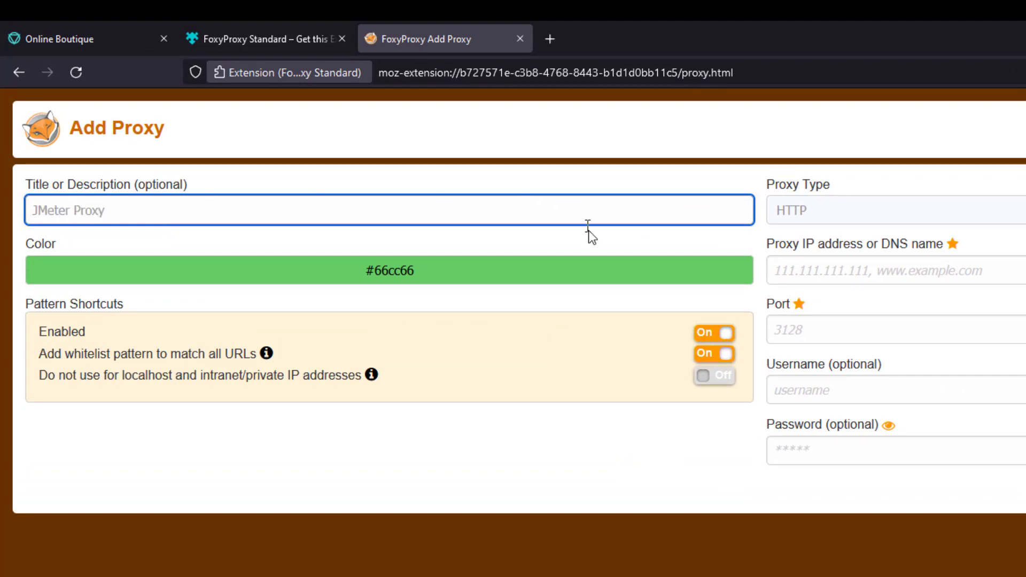
{"action": "type", "text": "127"}
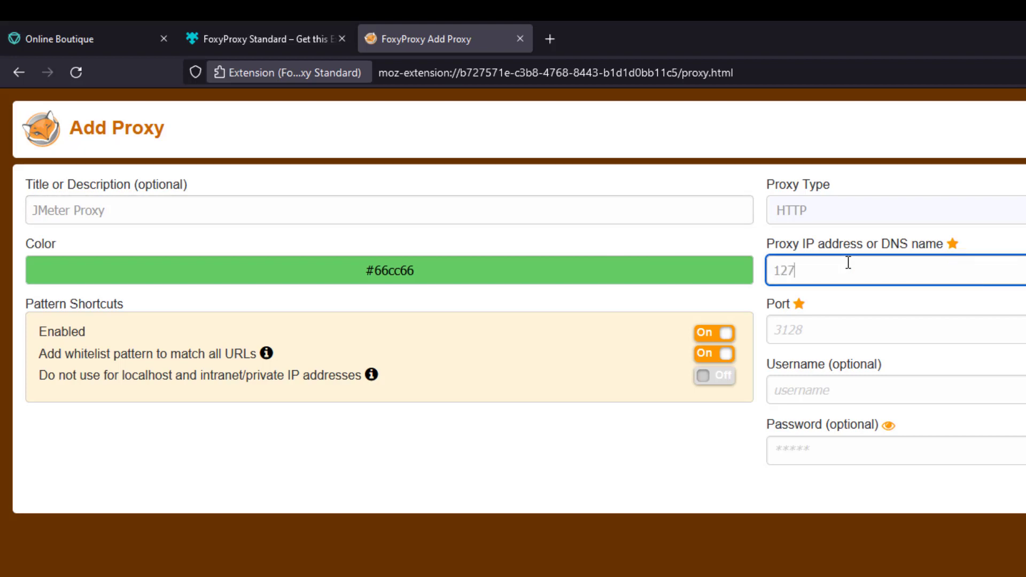
{"action": "type", "text": ".0.0.1"}
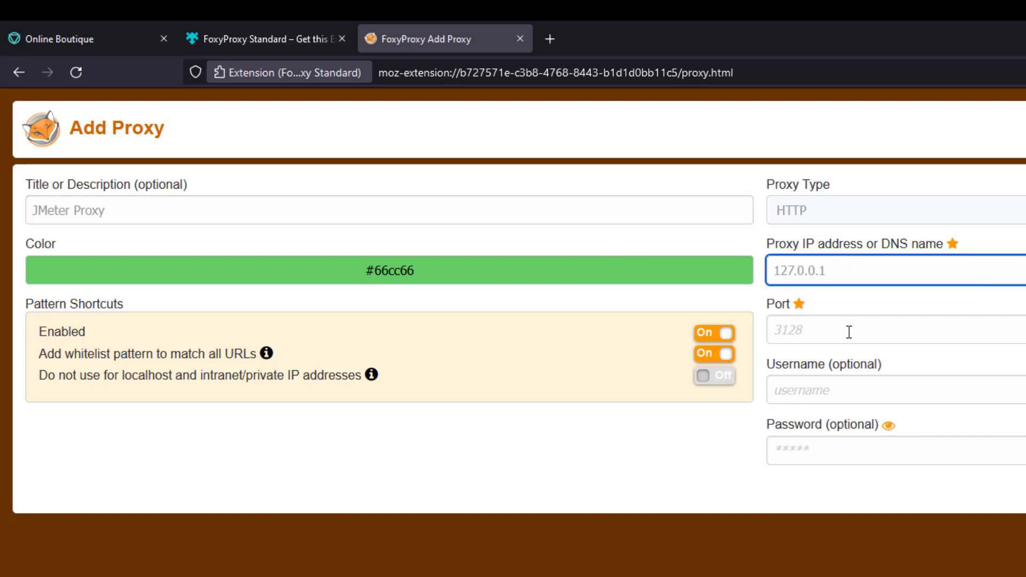
{"action": "type", "text": "8888"}
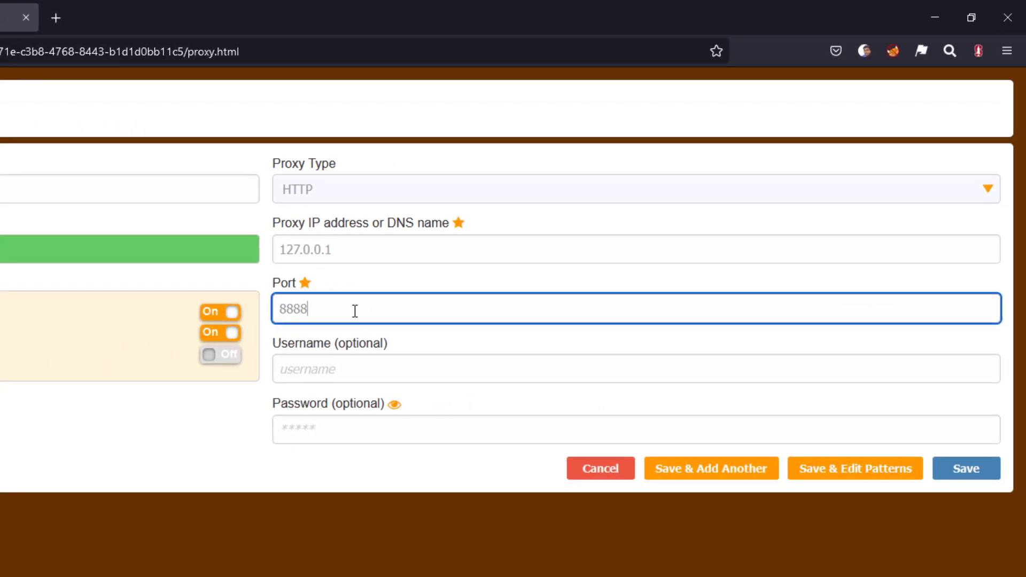
{"action": "mouse_move", "coordinate": [144, 423]}
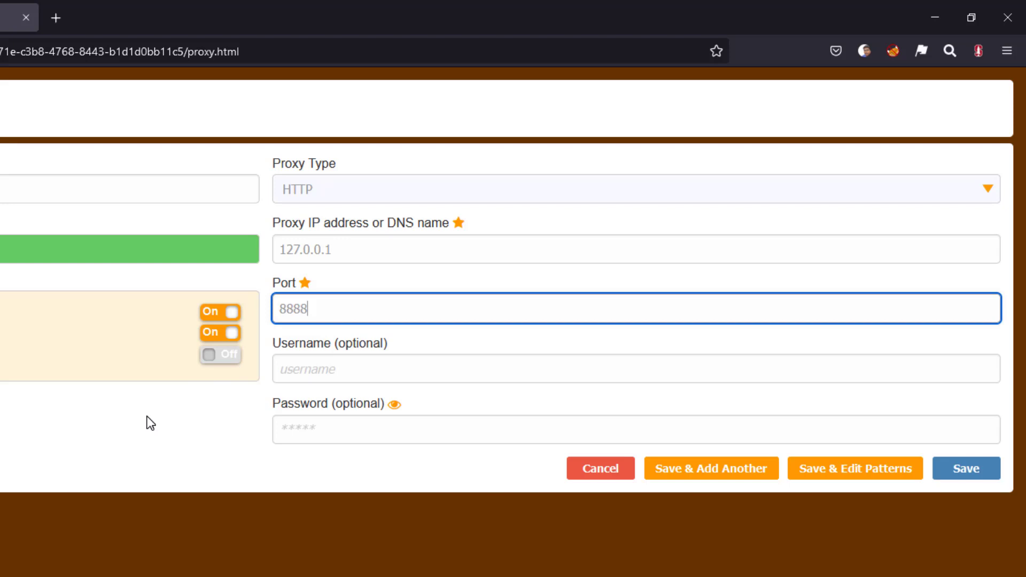
Save JMeter Proxy and set FoxyProxy to use it for all URLs.
{"action": "left_click", "coordinate": [963, 467]}
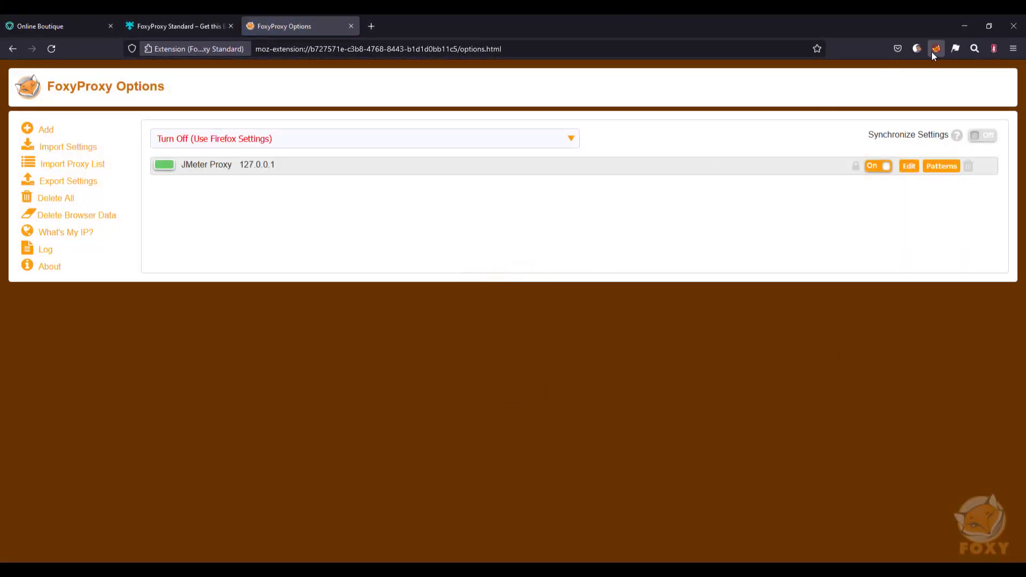
{"action": "left_click", "coordinate": [936, 49]}
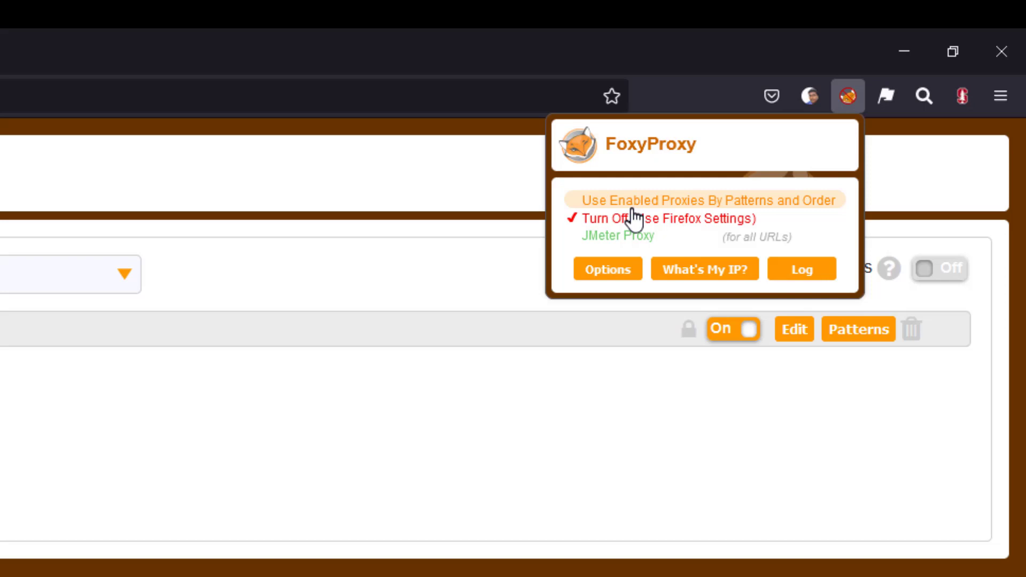
{"action": "mouse_move", "coordinate": [633, 240]}
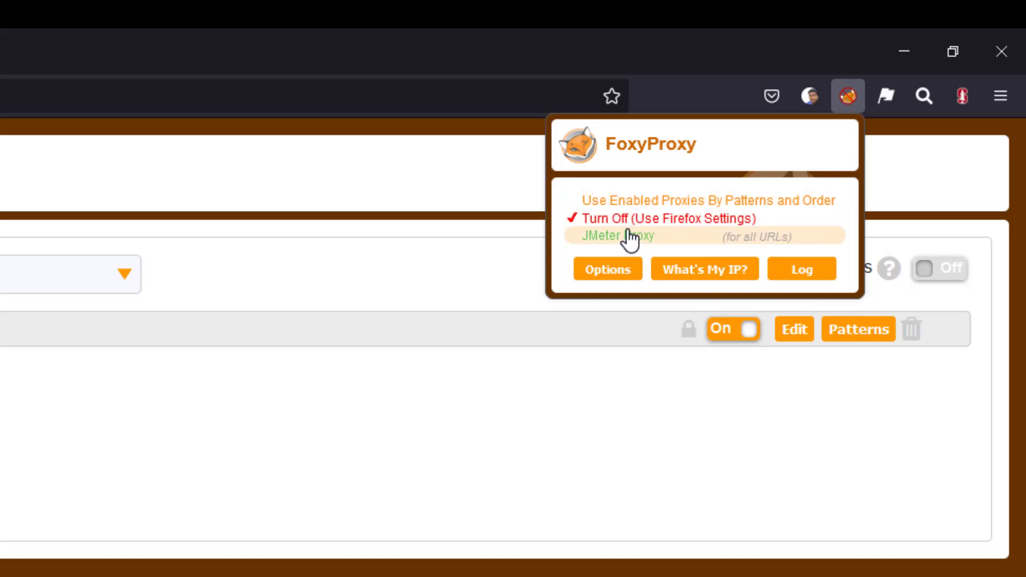
{"action": "left_click", "coordinate": [607, 269]}
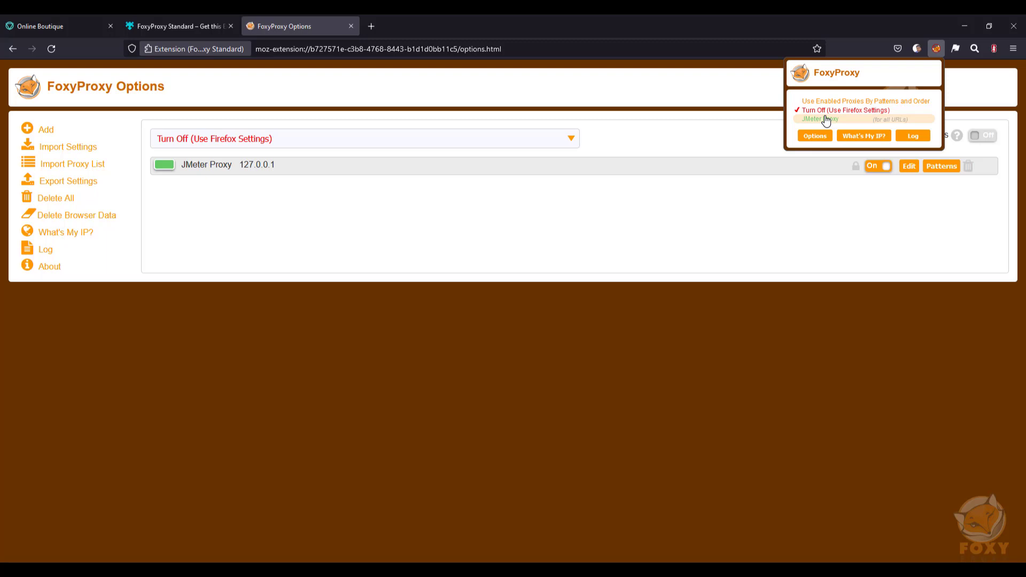
{"action": "left_click", "coordinate": [821, 119]}
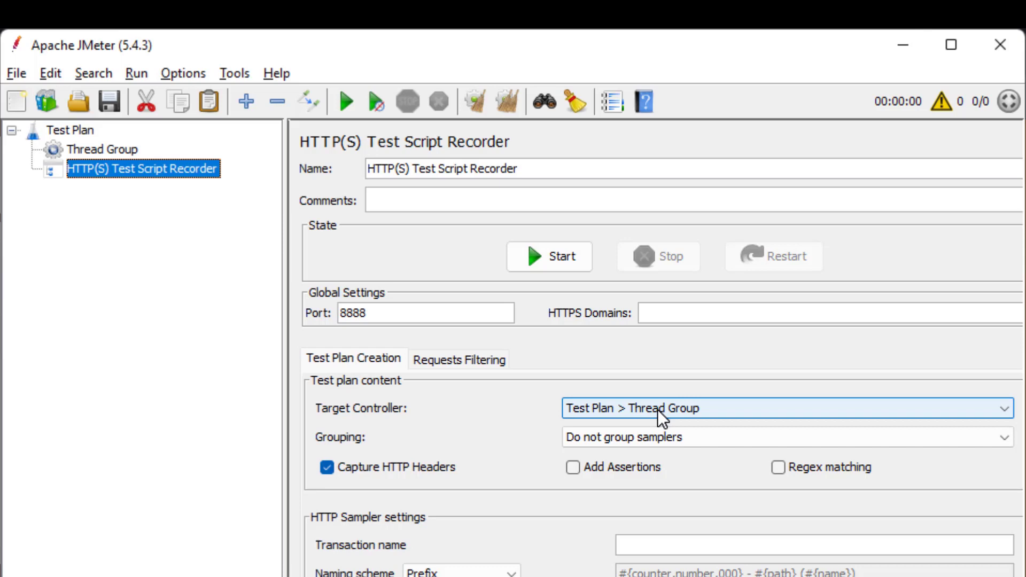
Set the recorder's Target Controller to Test Plan > Thread Group.
{"action": "left_click", "coordinate": [460, 359]}
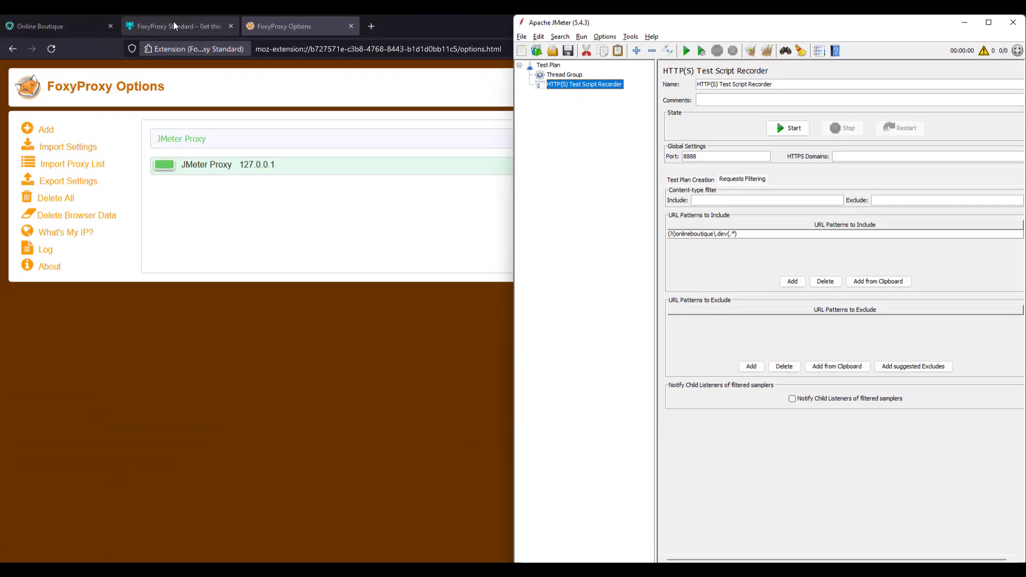
Start the JMeter recorder from the Online Boutique tab and dismiss the root CA certificate notice.
{"action": "left_click", "coordinate": [53, 25]}
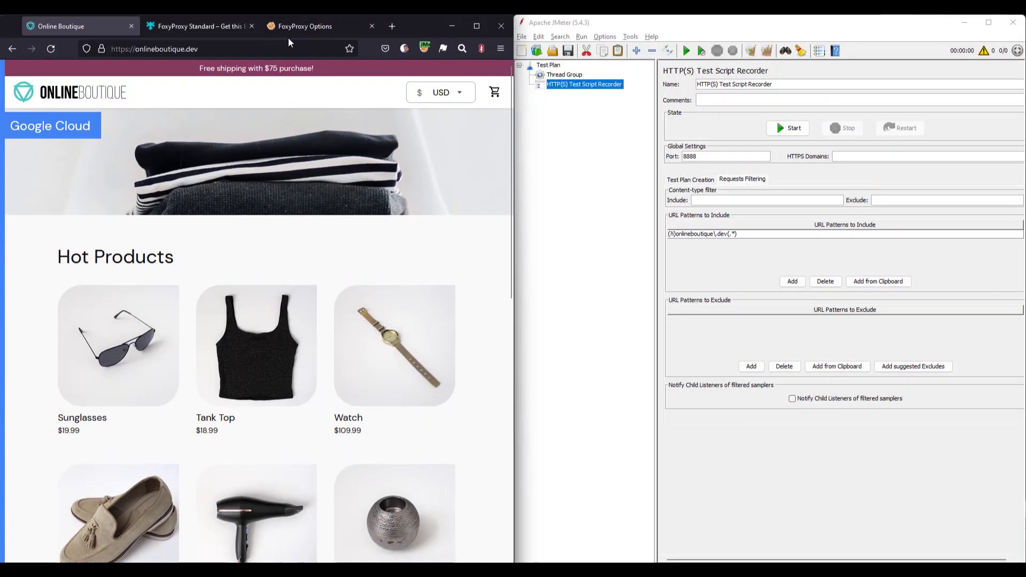
{"action": "mouse_move", "coordinate": [855, 151]}
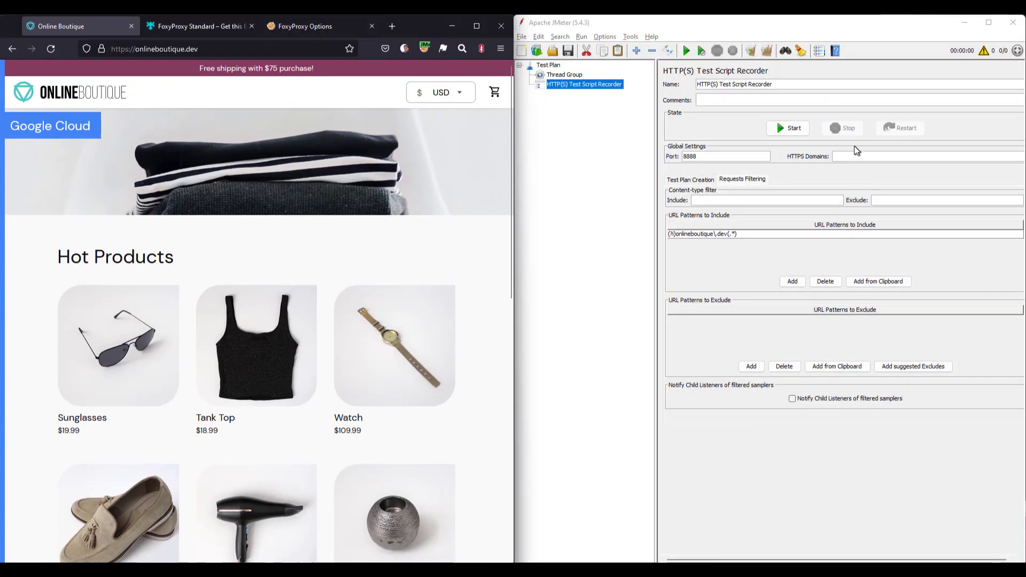
{"action": "left_click", "coordinate": [788, 128]}
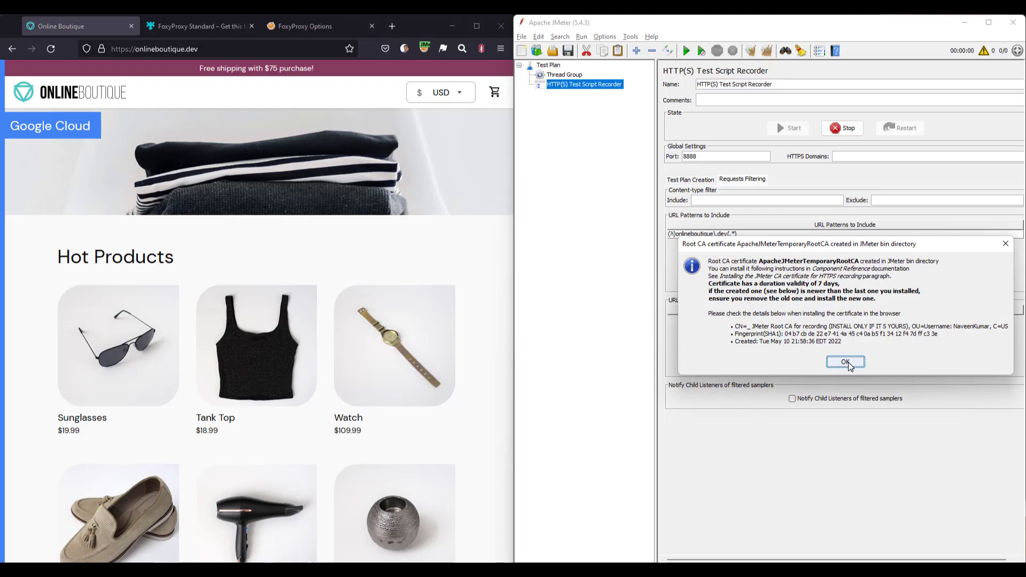
{"action": "left_click", "coordinate": [845, 362]}
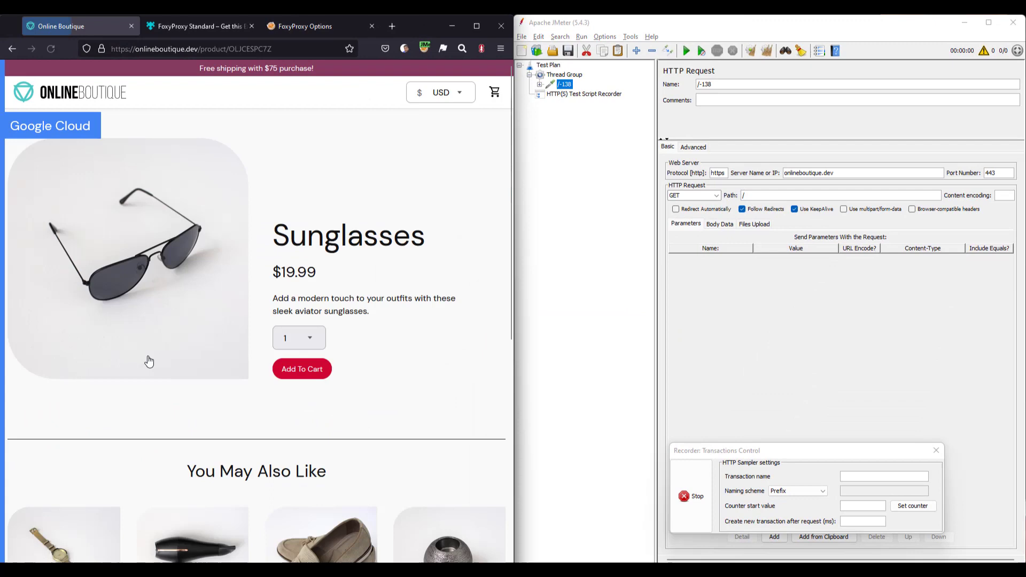
Add the Sunglasses to the cart and place the order.
{"action": "left_click", "coordinate": [301, 369]}
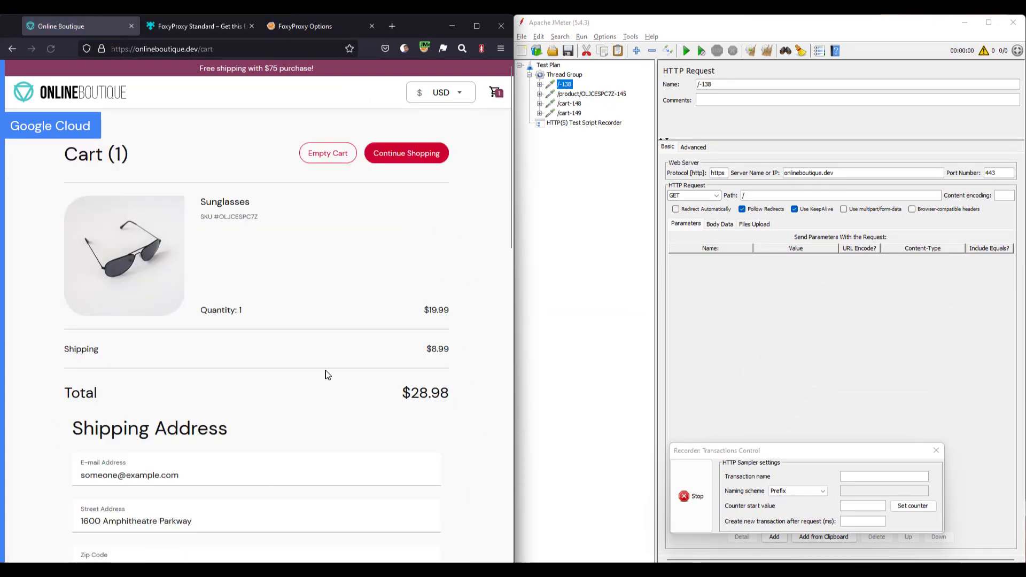
{"action": "mouse_move", "coordinate": [370, 322]}
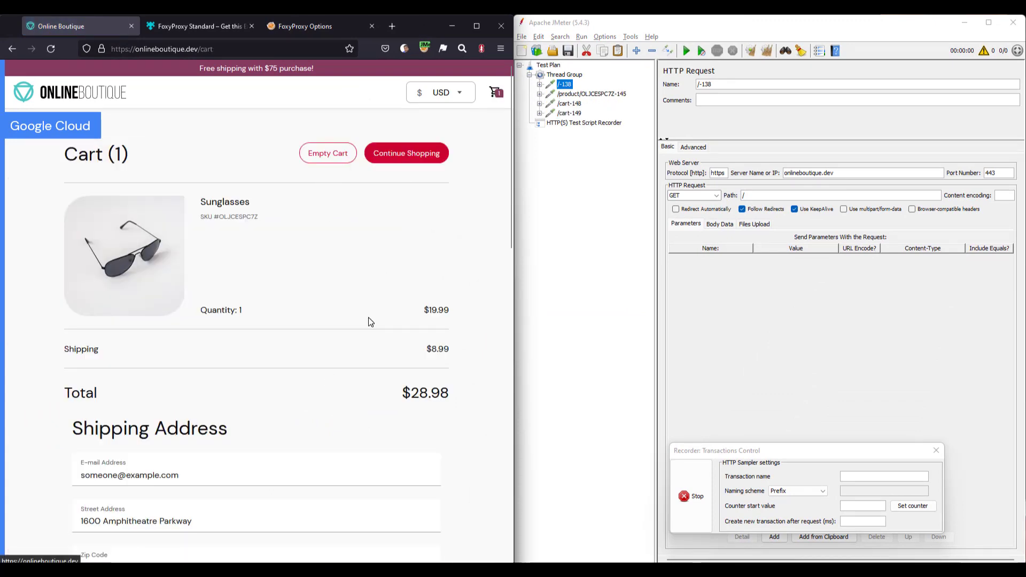
{"action": "scroll", "scroll_direction": "down", "scroll_amount": 3}
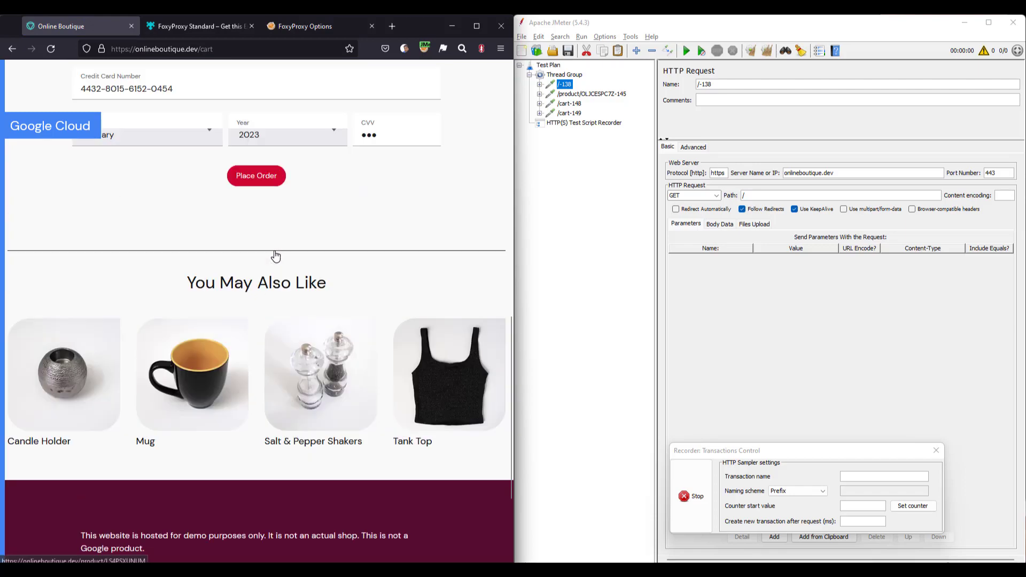
{"action": "left_click", "coordinate": [256, 175]}
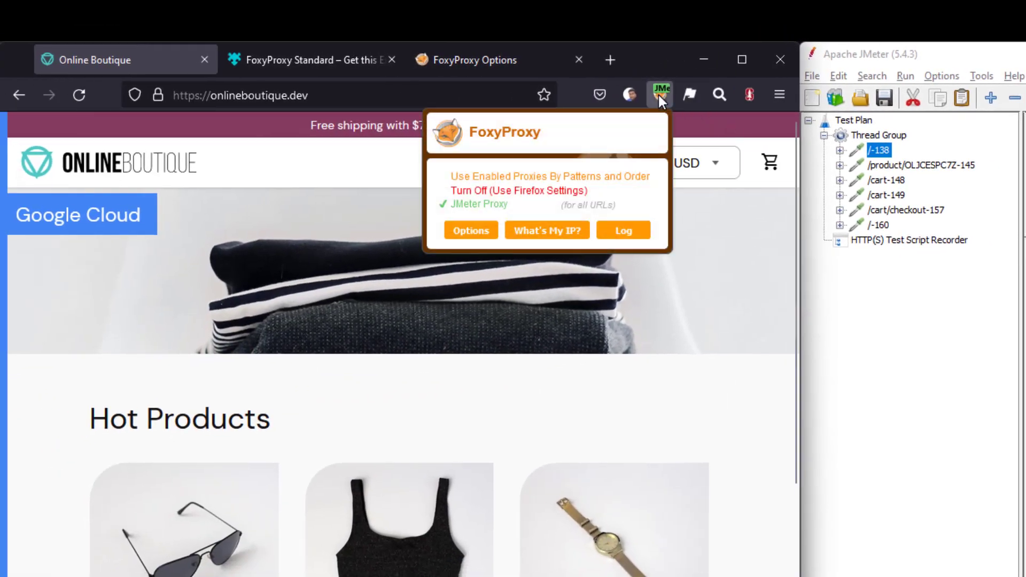
{"action": "mouse_move", "coordinate": [515, 209]}
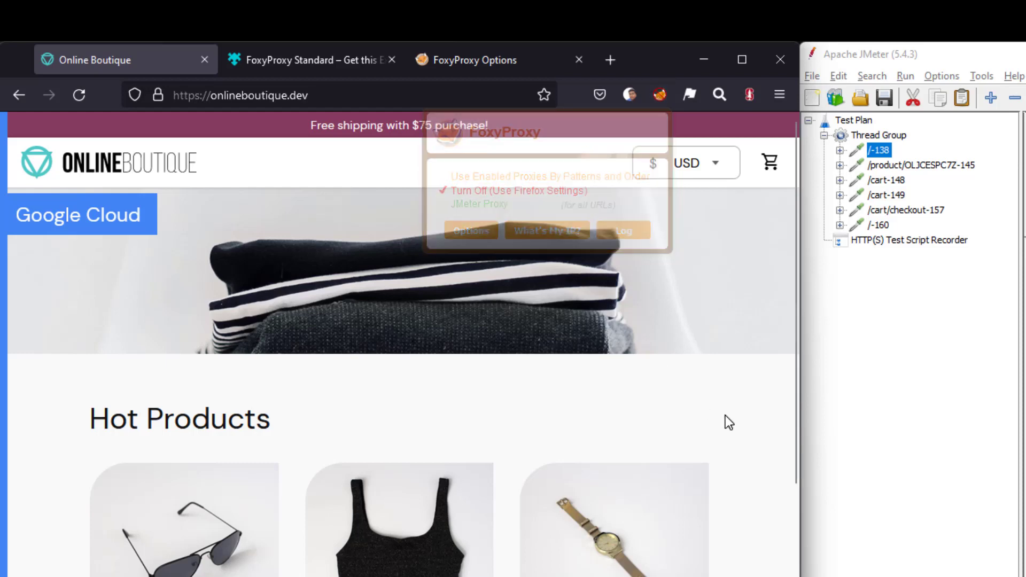
Switch FoxyProxy to 'Turn Off (Use Firefox Settings)'.
{"action": "left_click", "coordinate": [512, 414]}
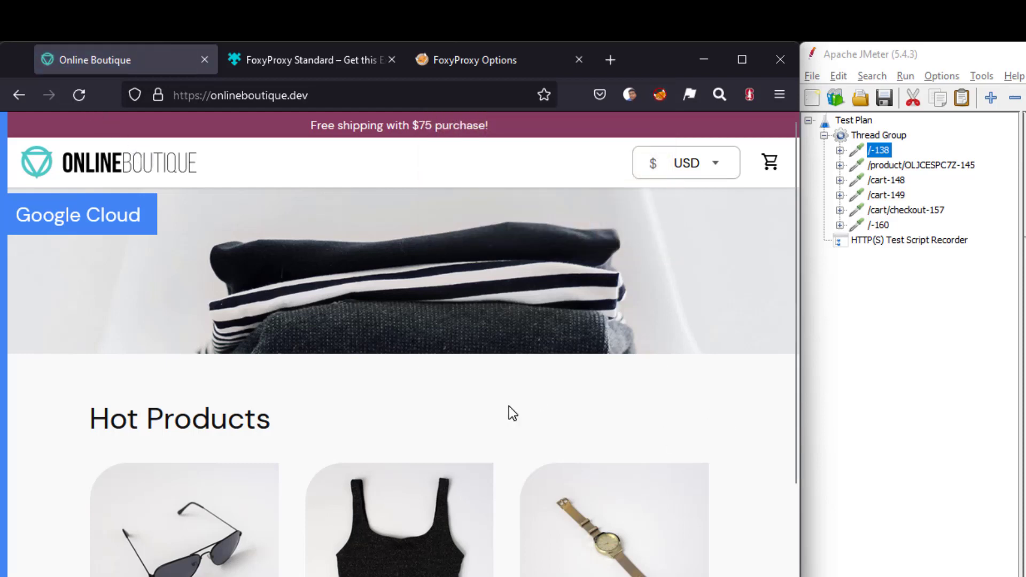
{"action": "mouse_move", "coordinate": [150, 141]}
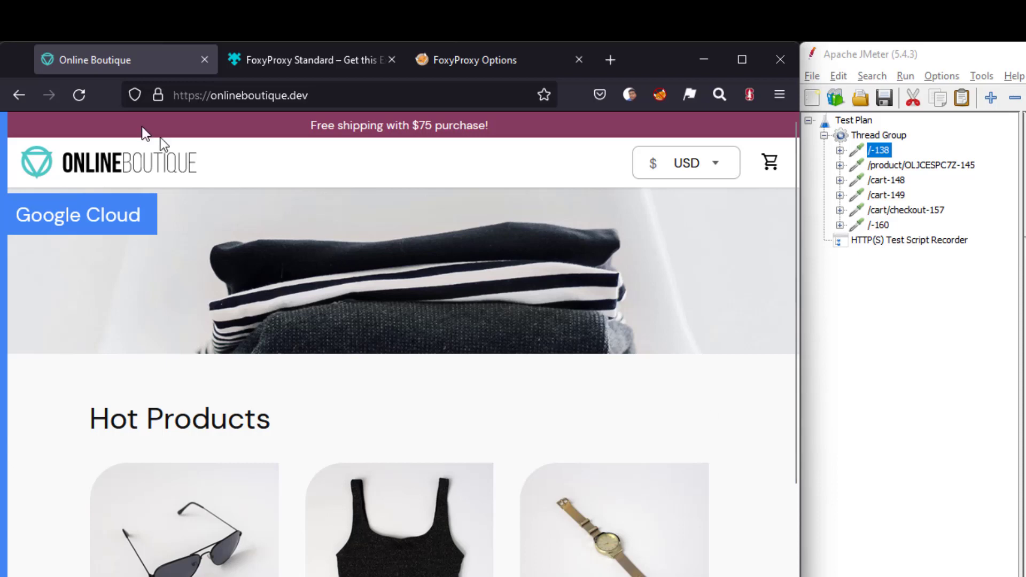
{"action": "mouse_move", "coordinate": [975, 421]}
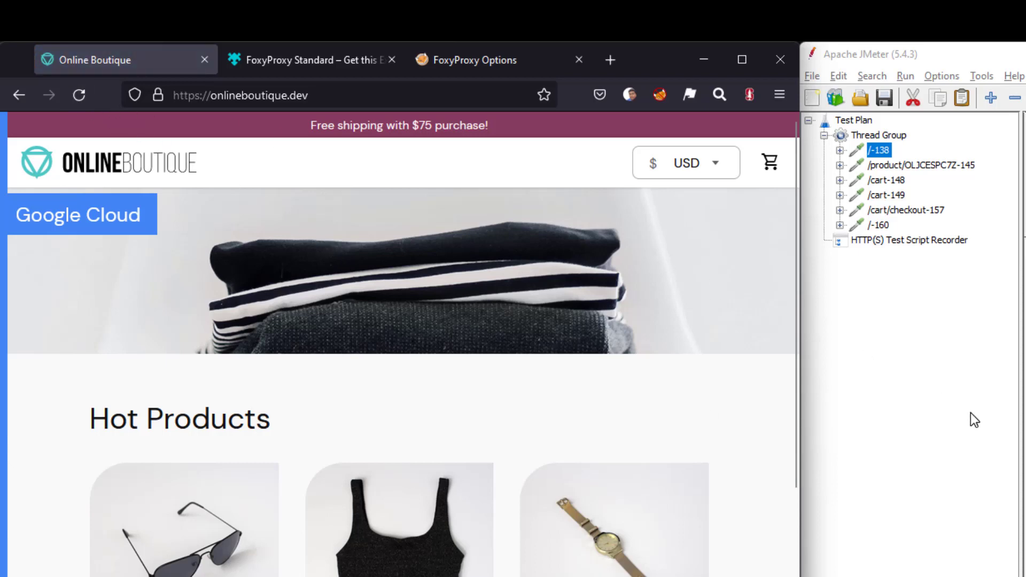